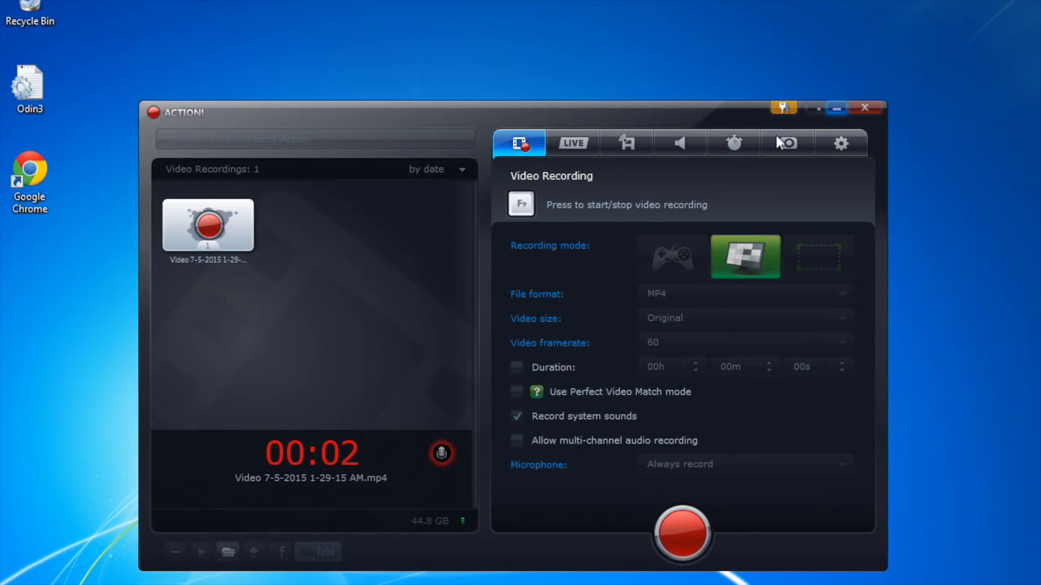
Step: Minimize the Action! recorder so the desktop with audio.tar and Odin3 v3.09 shows
left_click(865, 107)
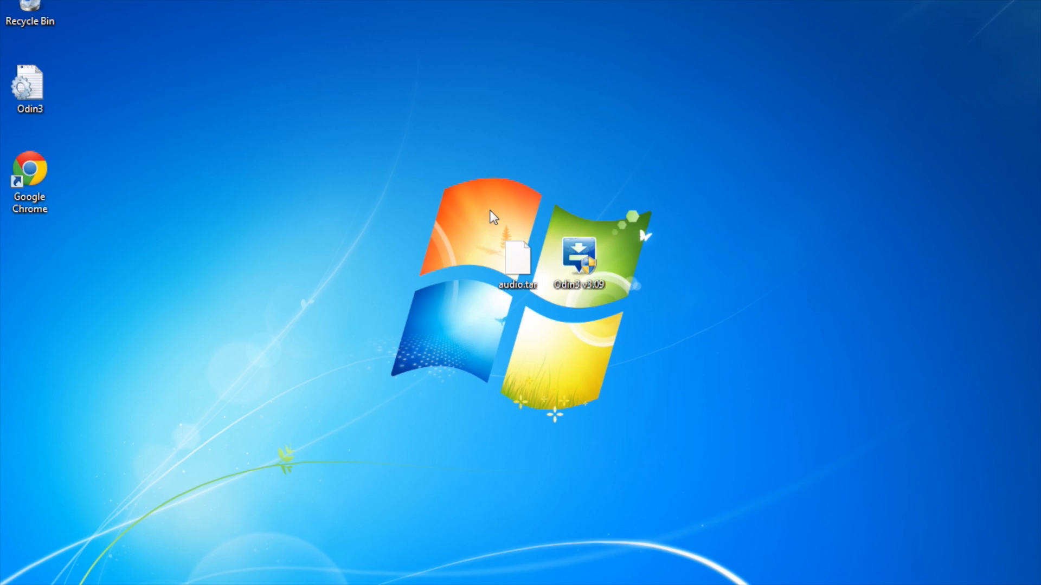
mouse_move(681, 358)
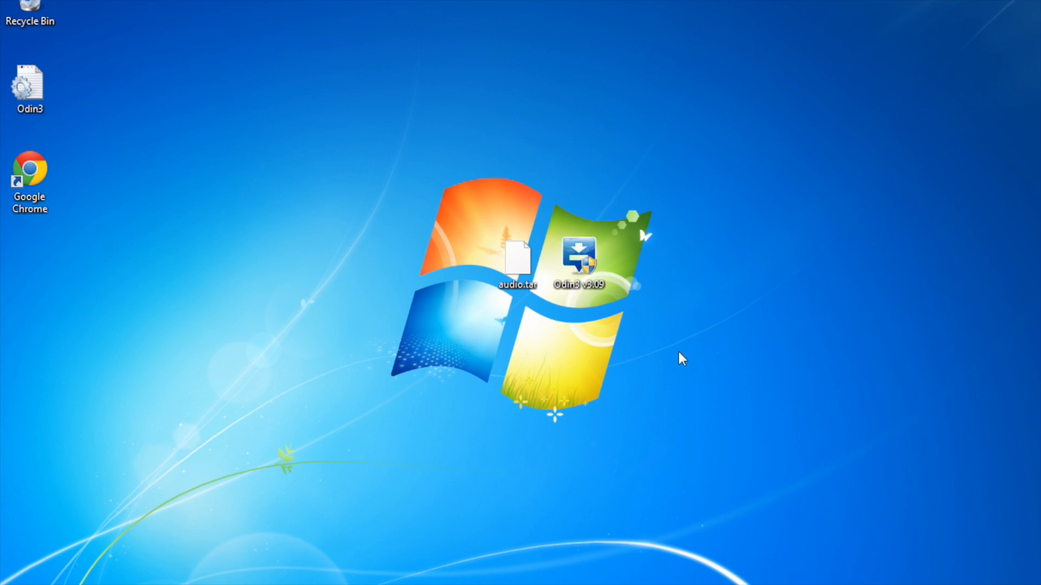
mouse_move(460, 208)
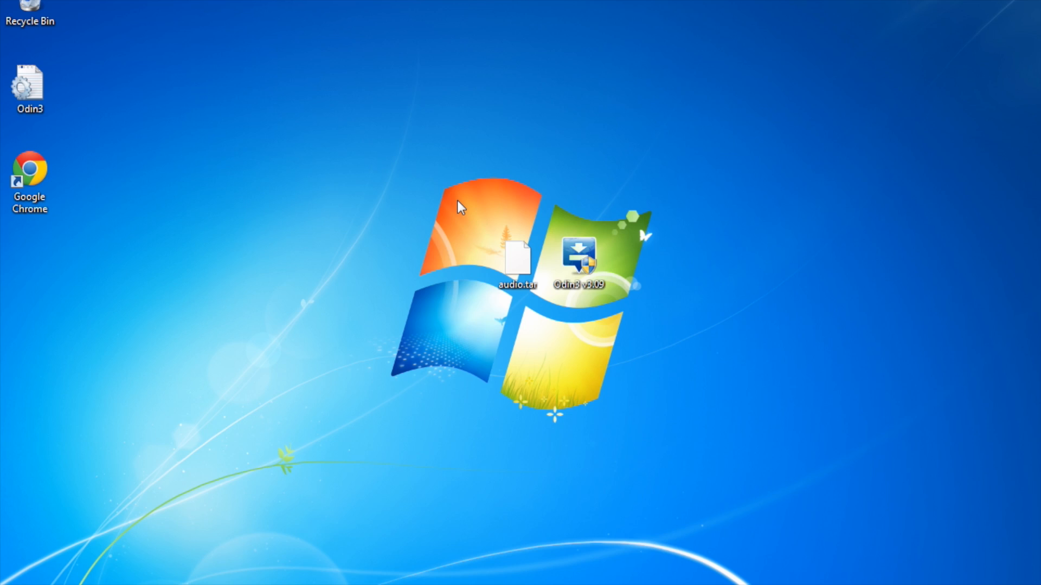
mouse_move(600, 330)
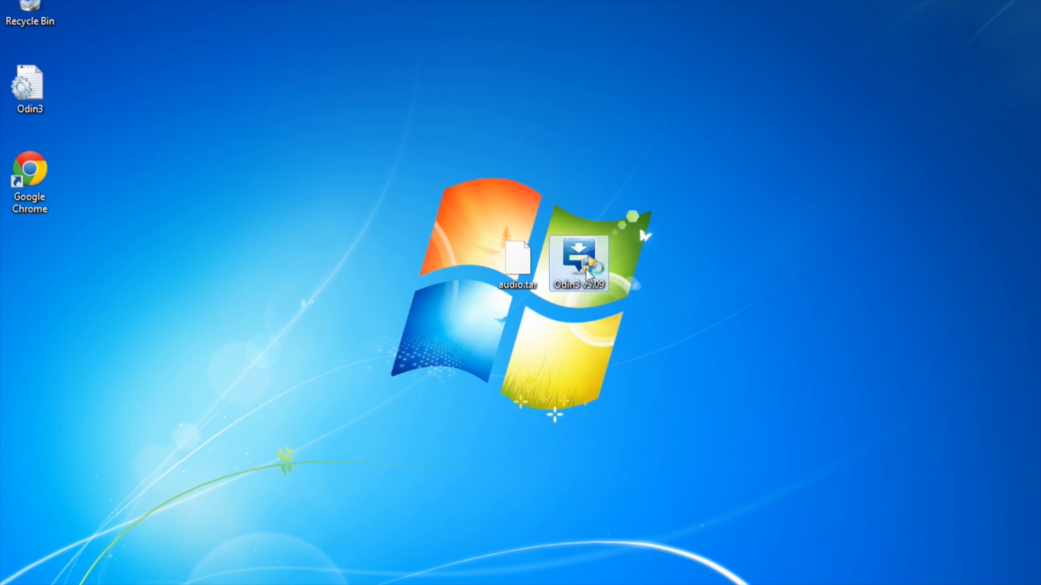
Step: Launch Odin3 v3.09 from its desktop icon so the device appears on COM3 as added
double_click(577, 263)
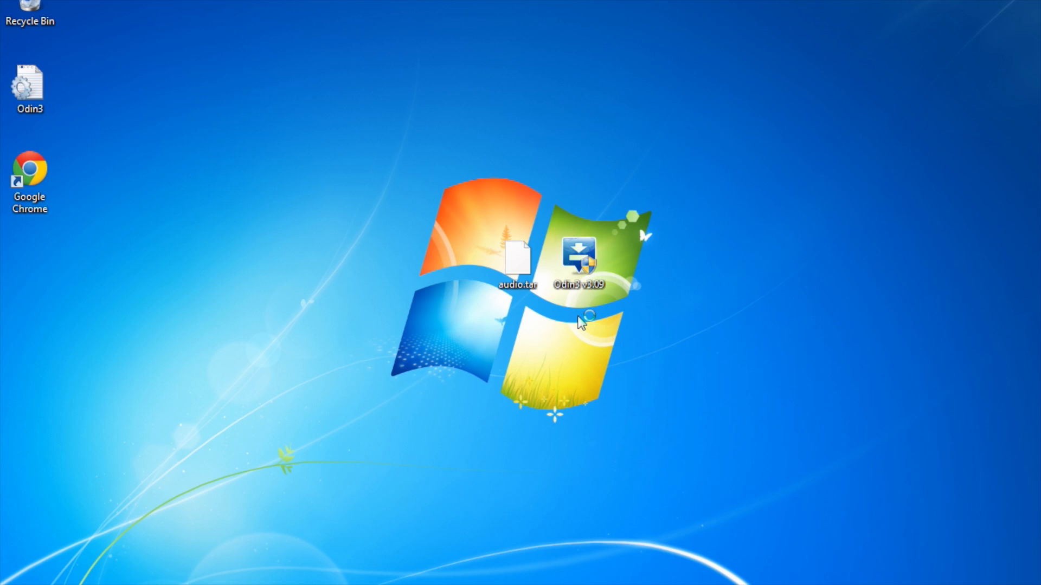
double_click(578, 256)
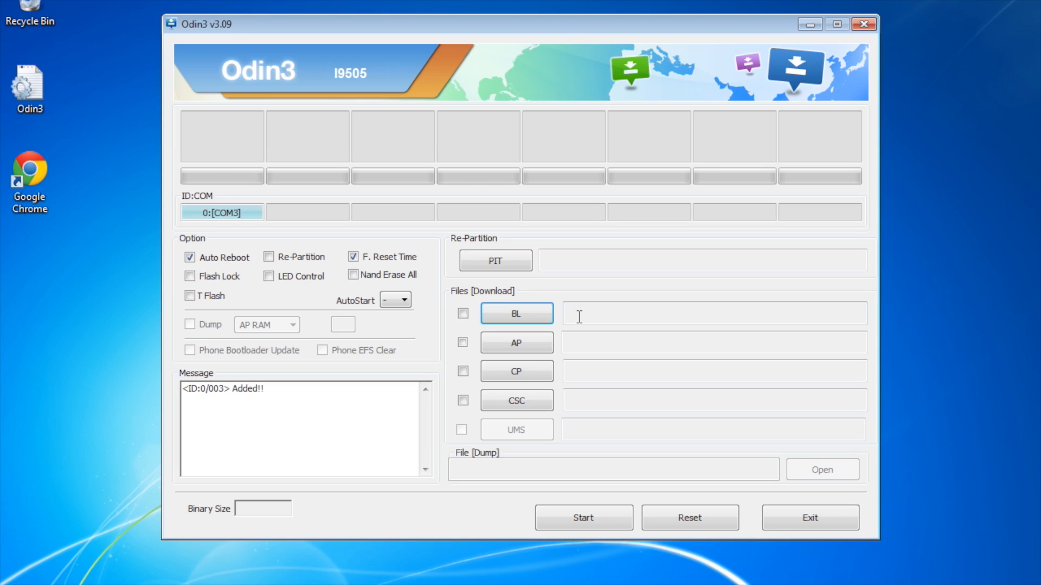
mouse_move(516, 343)
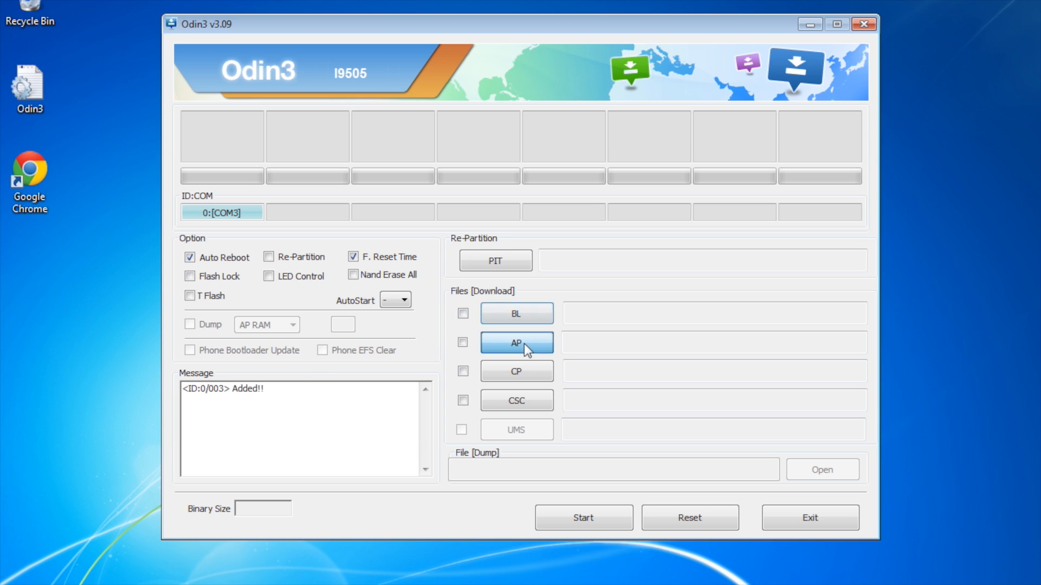
mouse_move(457, 303)
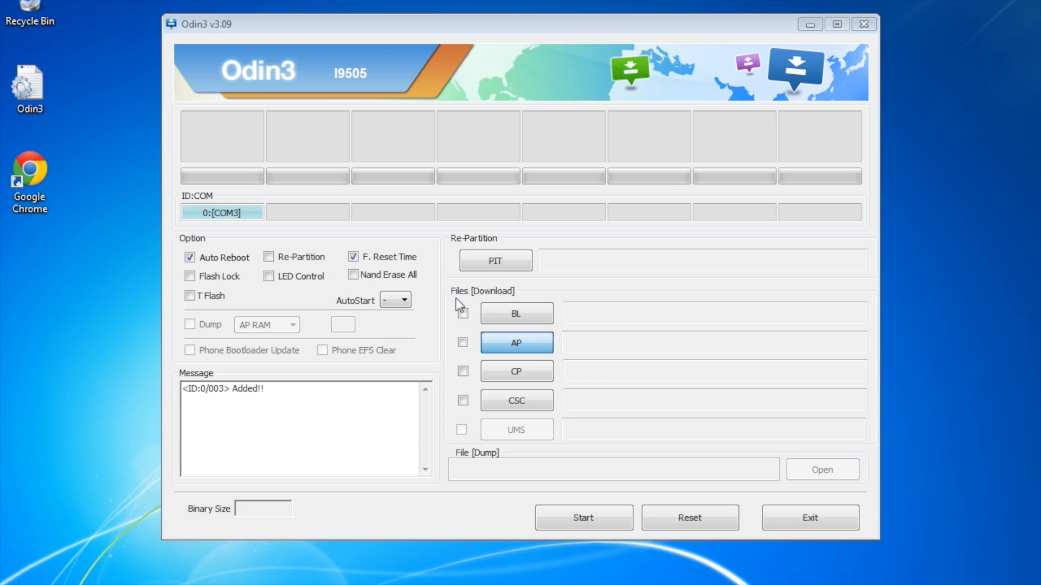
Step: Load audio.tar from the Desktop into the AP slot, ticked at 520 MB
left_click(516, 342)
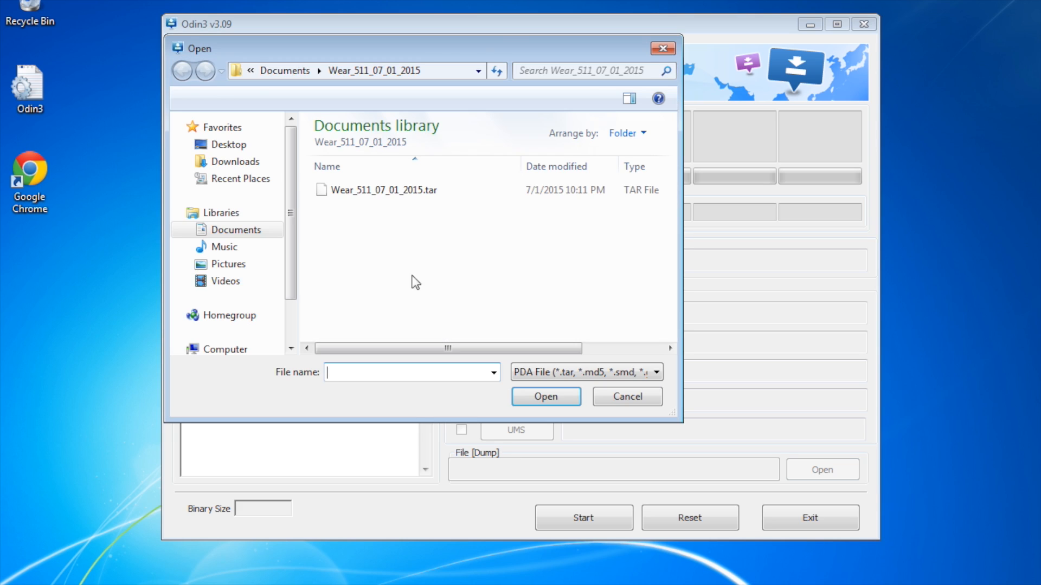
left_click(231, 144)
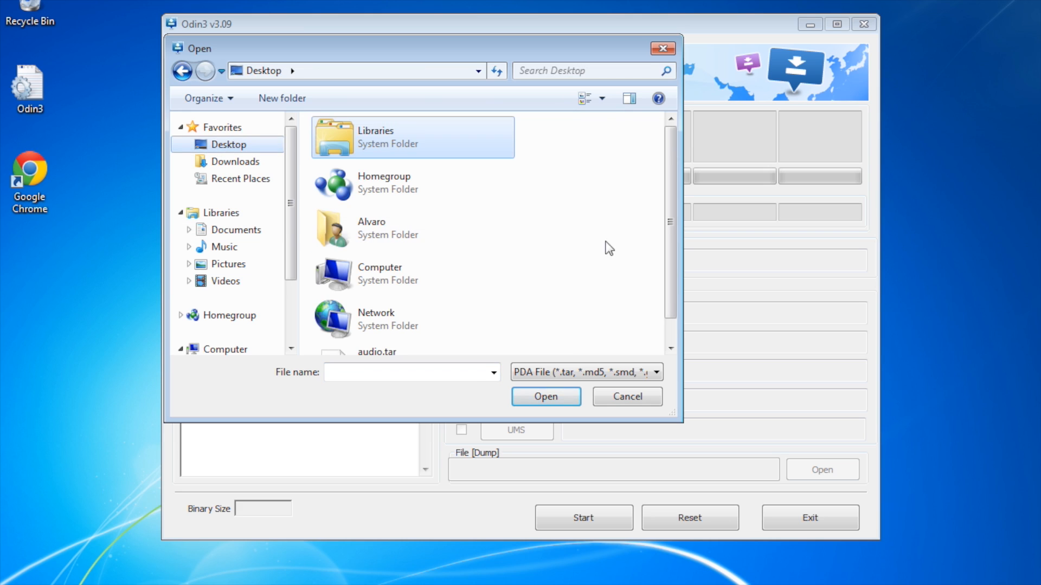
scroll("down", 3)
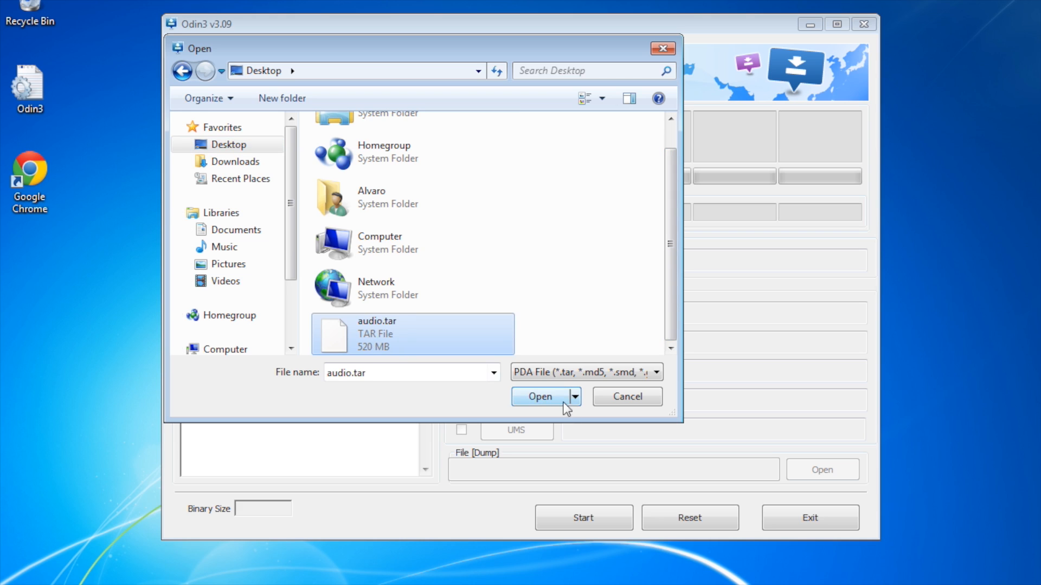
left_click(539, 397)
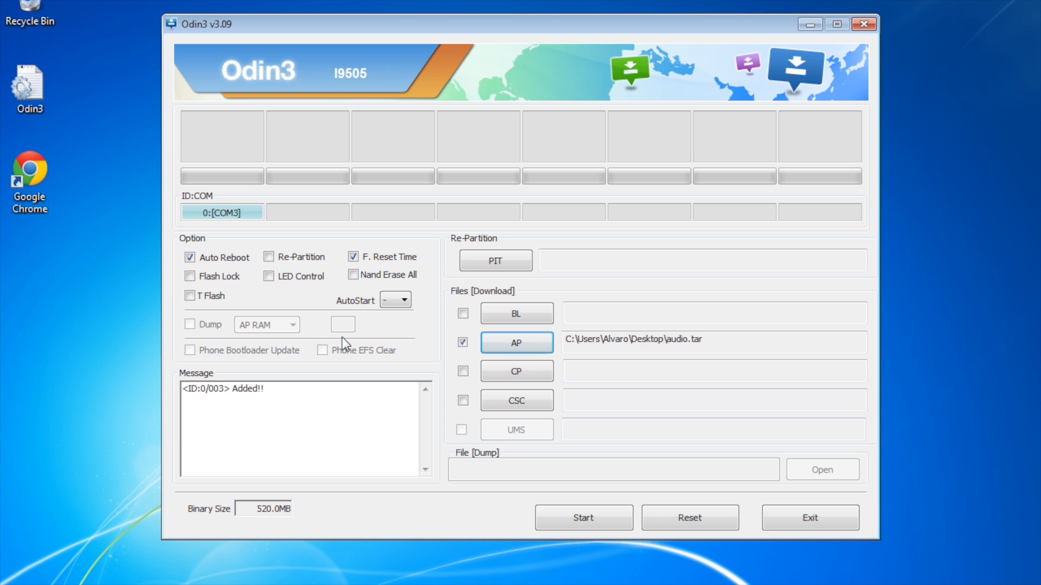
mouse_move(225, 272)
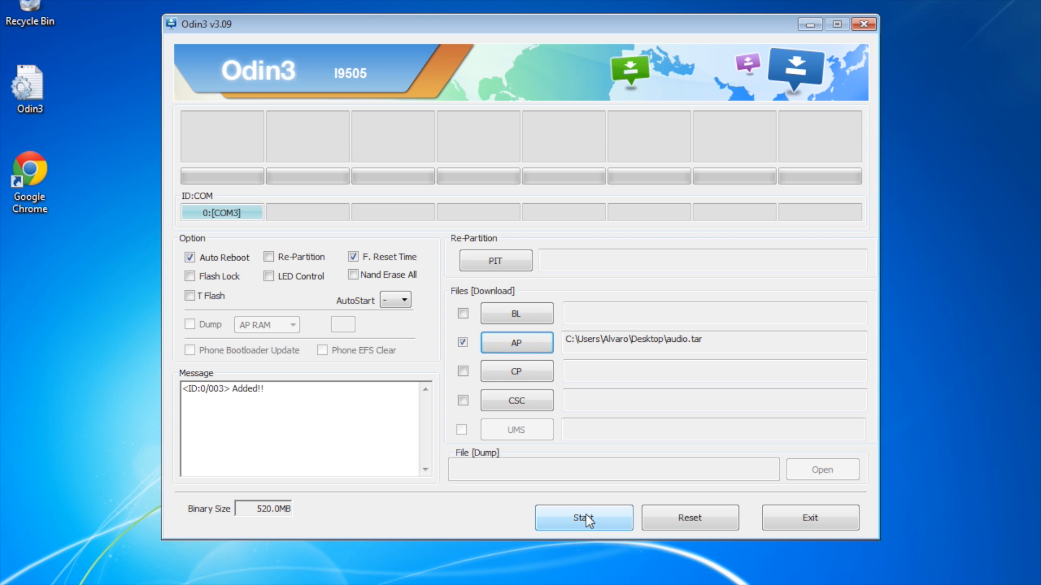
Step: Start flashing audio.tar to the connected device so the log begins setup and PIT mapping
left_click(583, 518)
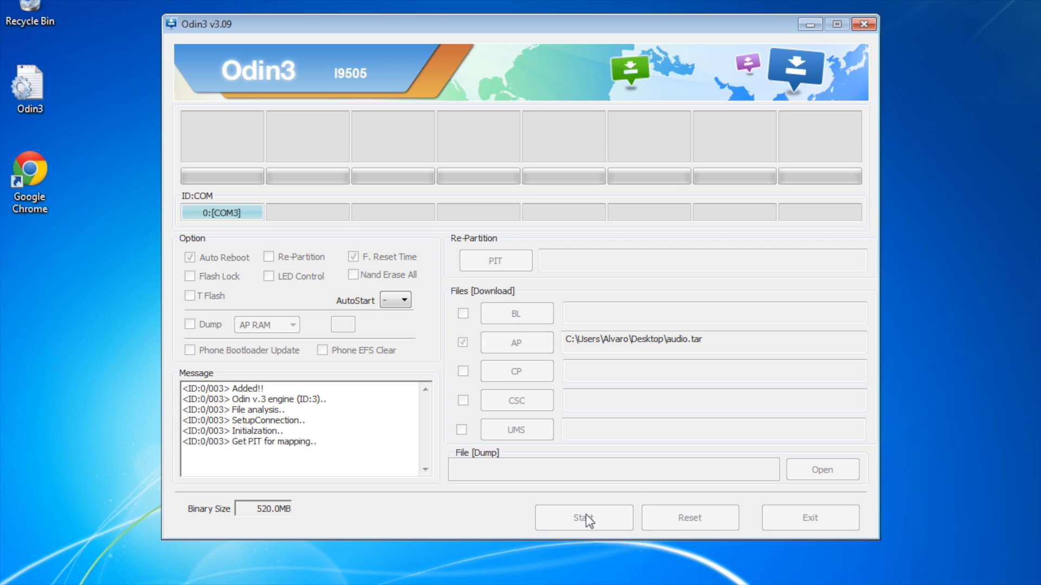